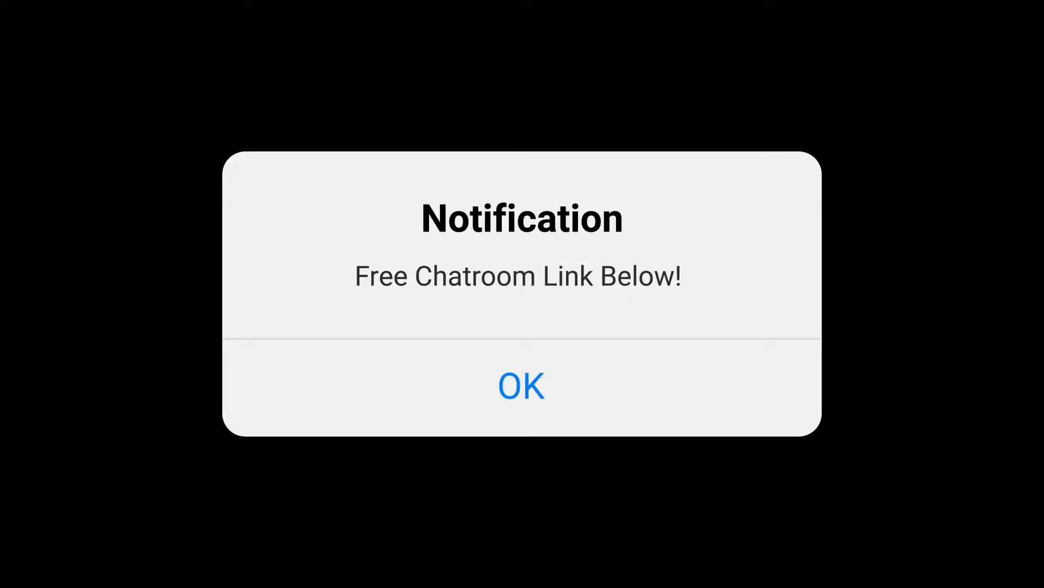
pyautogui.click(522, 385)
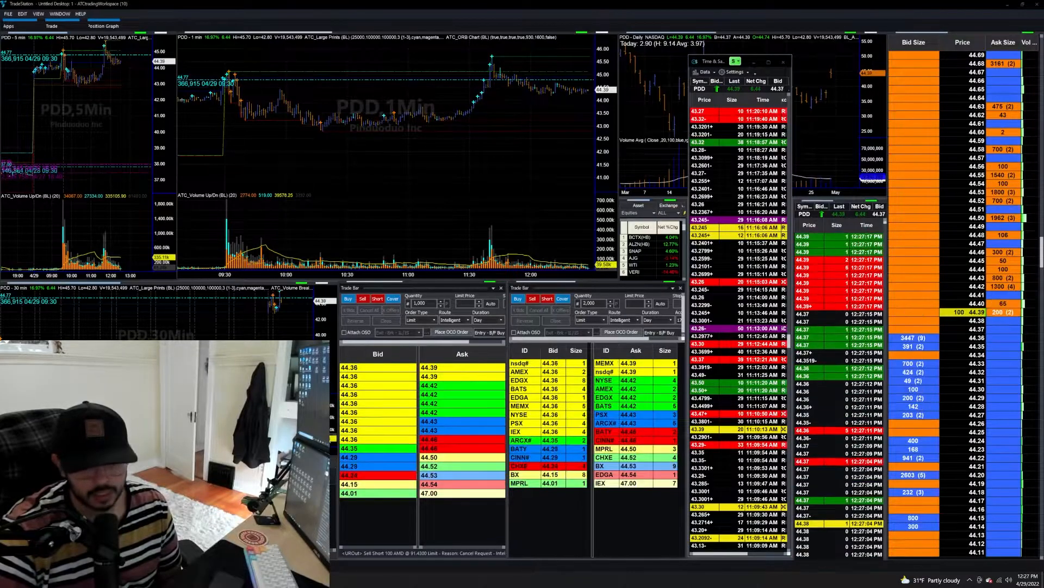